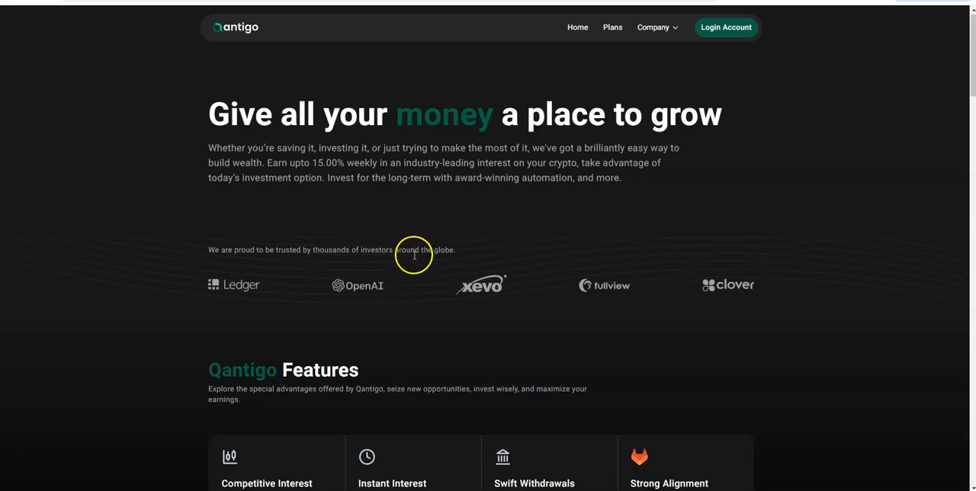
Scroll down the homepage to the investment plans section listing QTG-S and QTG-X rates.
{"action": "scroll", "scroll_direction": "down", "scroll_amount": 3}
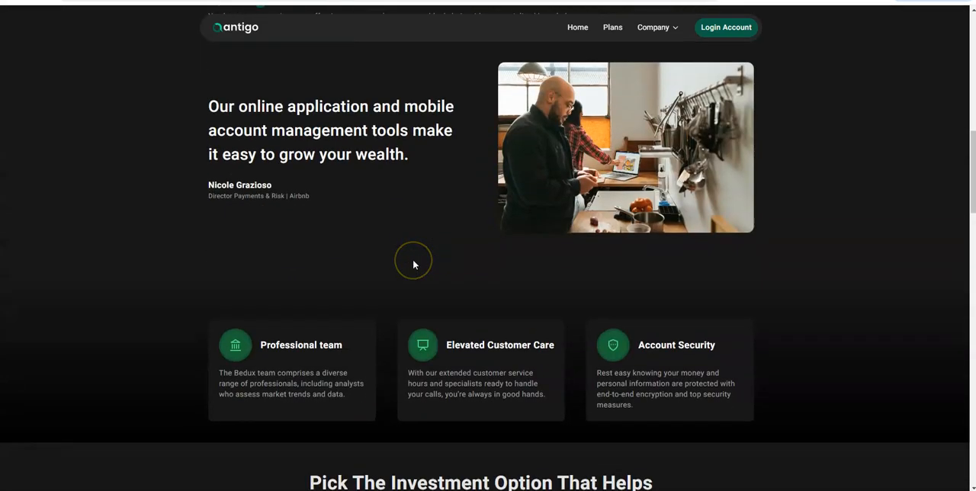
{"action": "scroll", "scroll_direction": "down", "scroll_amount": 3}
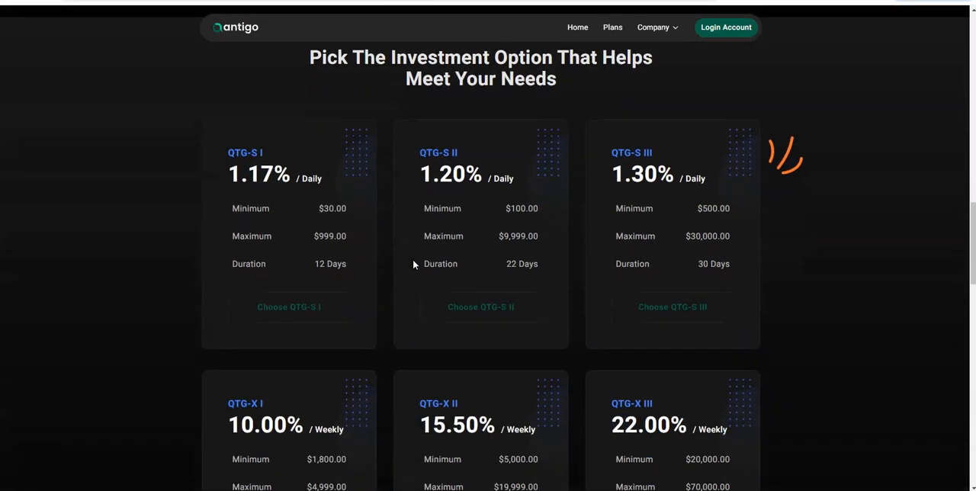
{"action": "scroll", "scroll_direction": "down", "scroll_amount": 3}
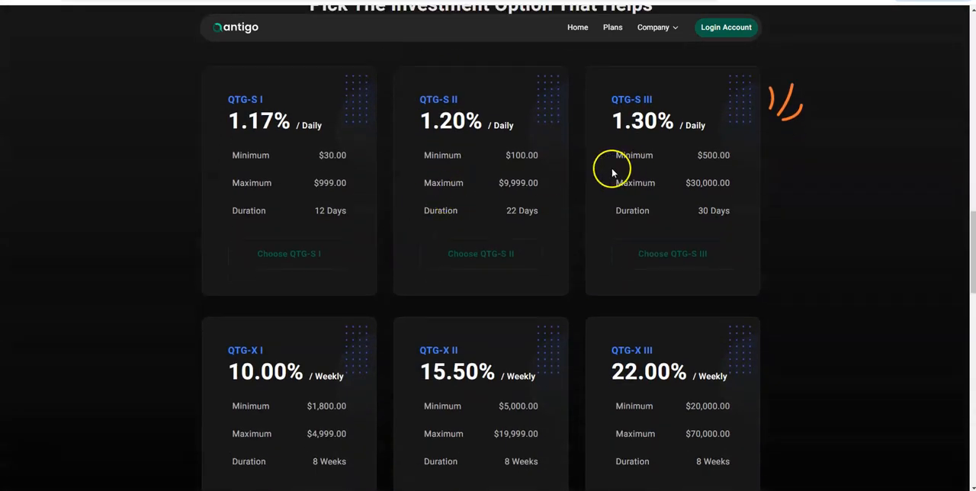
{"action": "mouse_move", "coordinate": [564, 150]}
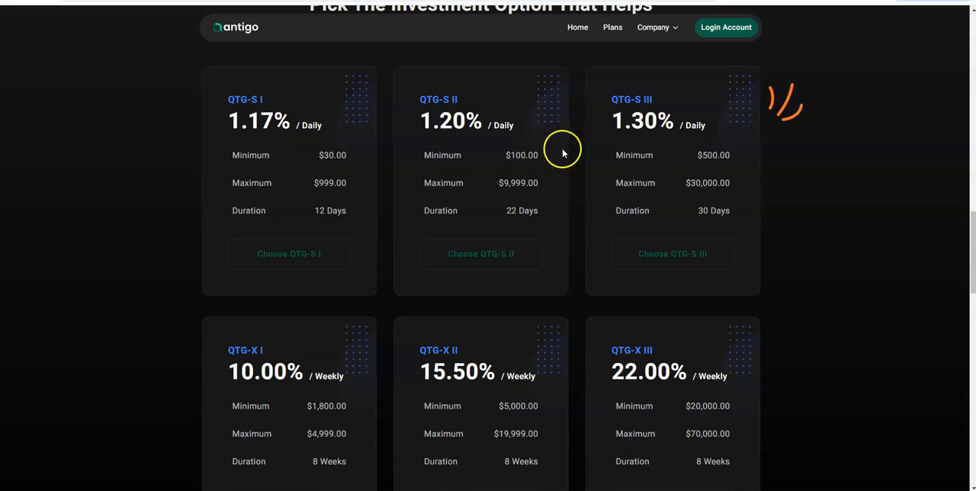
{"action": "mouse_move", "coordinate": [388, 139]}
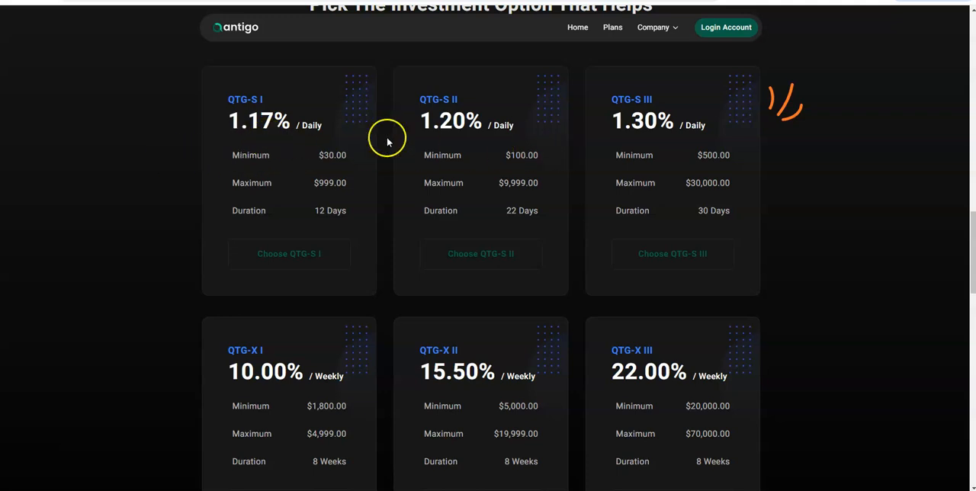
{"action": "mouse_move", "coordinate": [637, 141]}
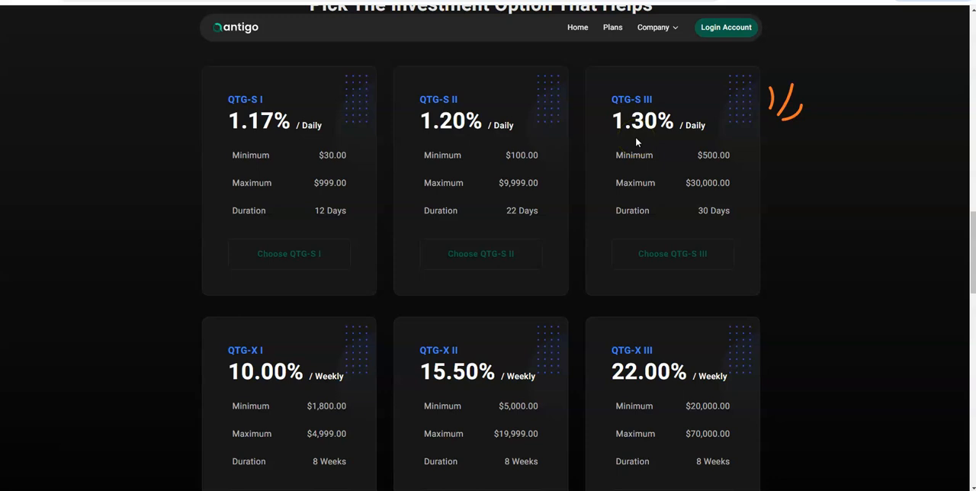
{"action": "mouse_move", "coordinate": [660, 128]}
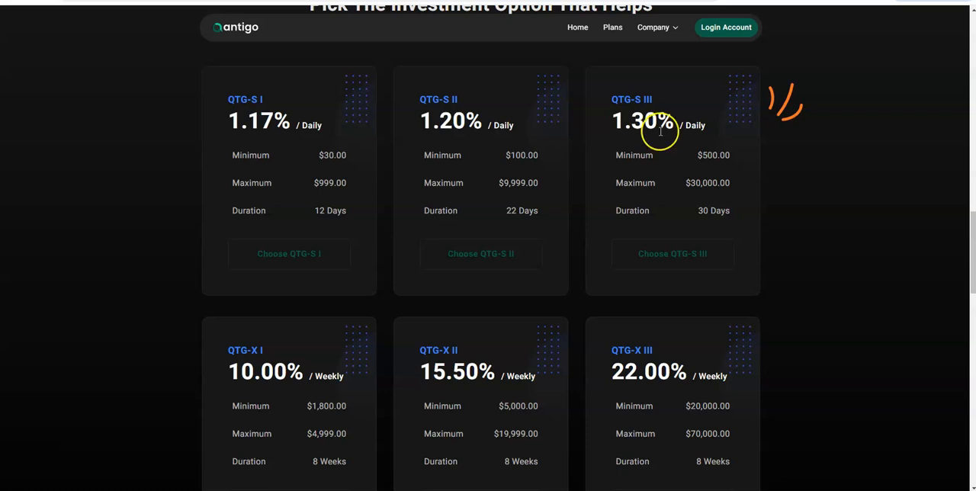
{"action": "mouse_move", "coordinate": [722, 76]}
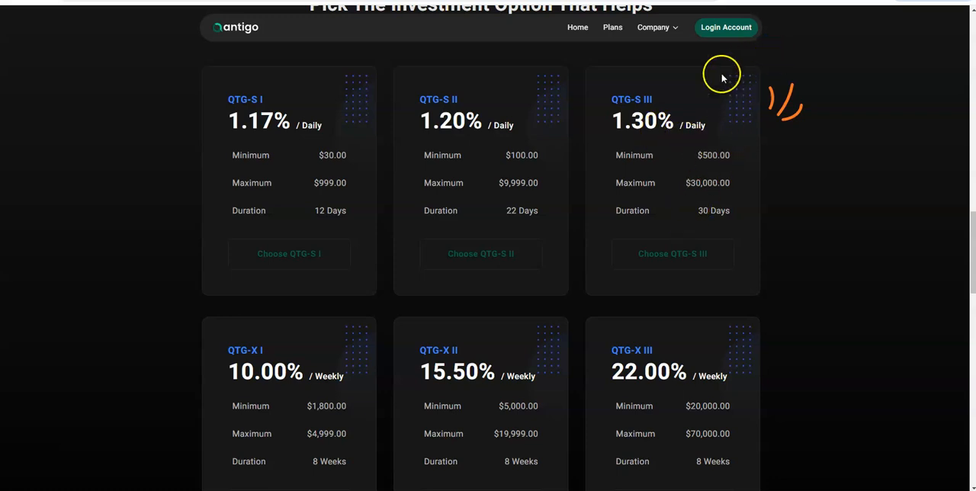
{"action": "mouse_move", "coordinate": [722, 76]}
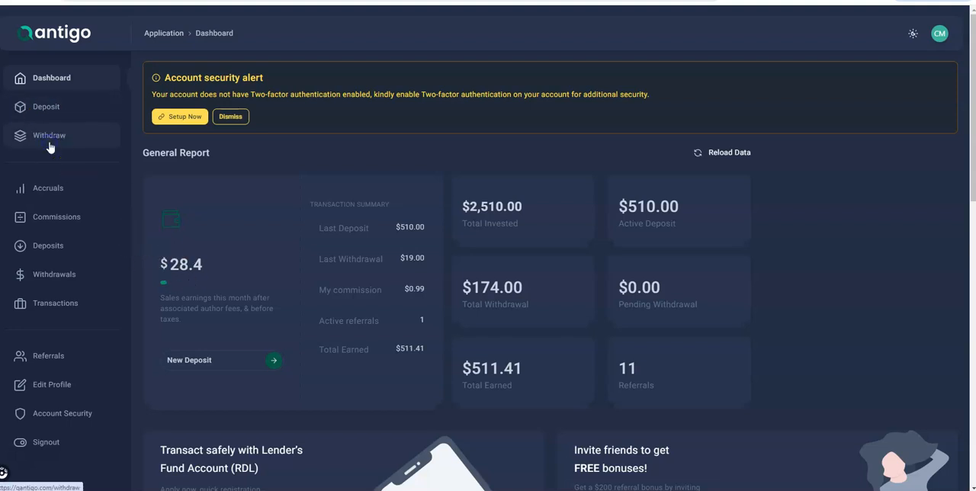
Request a withdrawal of 27 from the USDT TRC-20 (TRON) balance after 27.41 is rejected.
{"action": "left_click", "coordinate": [49, 134]}
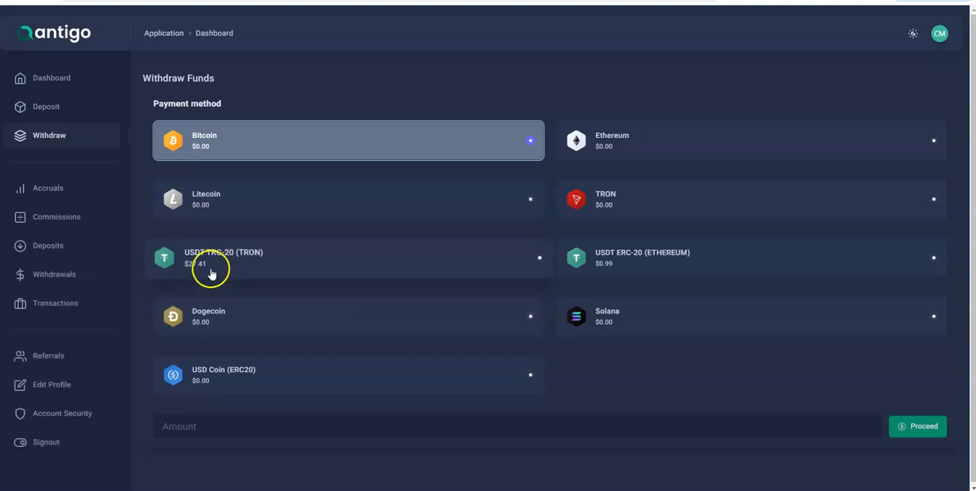
{"action": "mouse_move", "coordinate": [643, 268]}
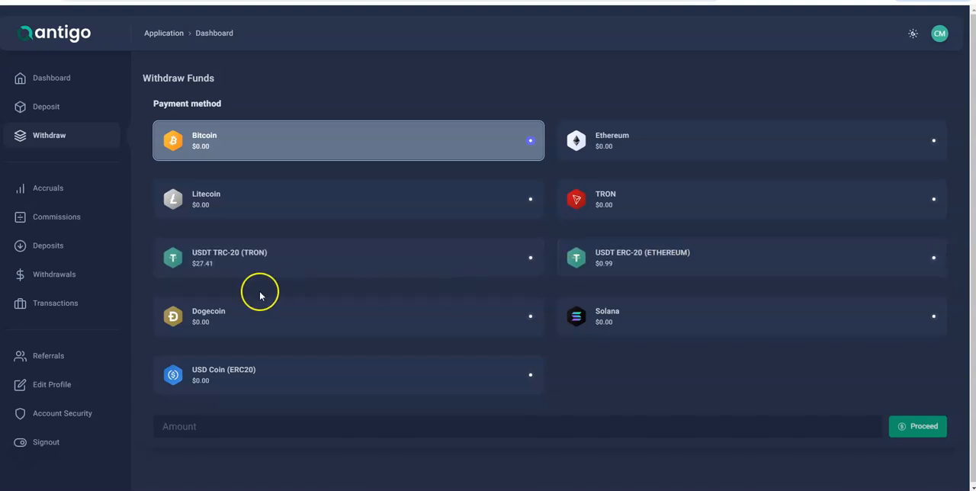
{"action": "mouse_move", "coordinate": [183, 265]}
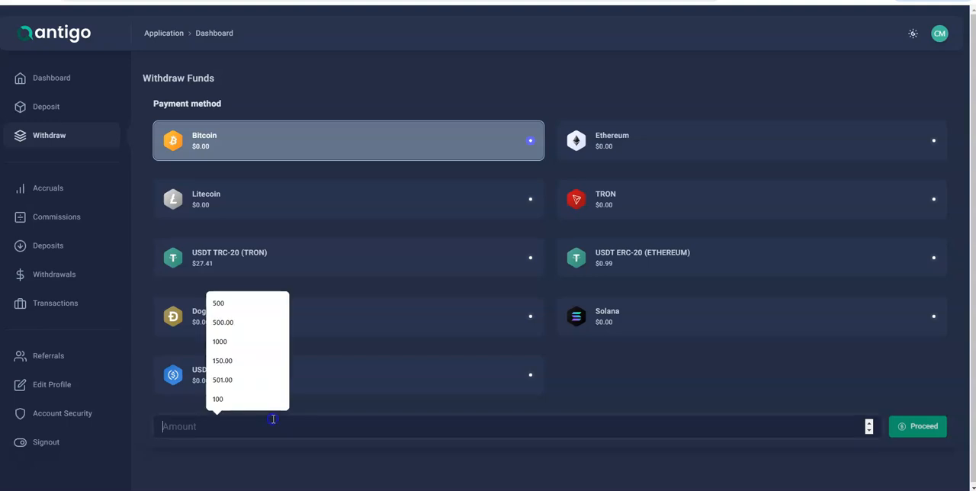
{"action": "mouse_move", "coordinate": [278, 417]}
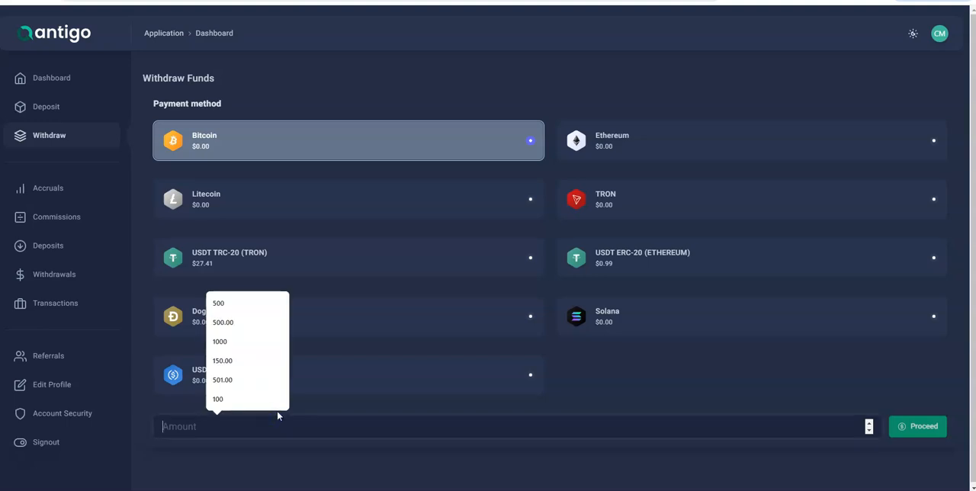
{"action": "type", "text": "27.41"}
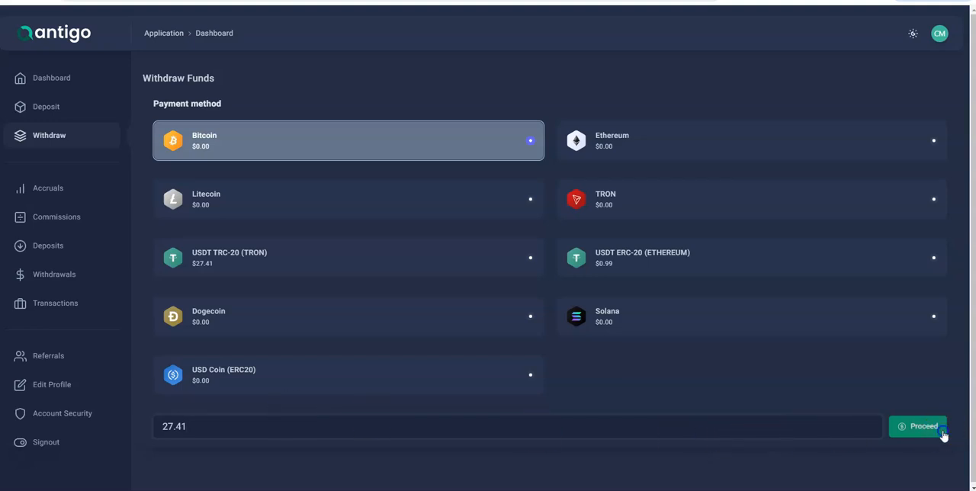
{"action": "left_click", "coordinate": [347, 258]}
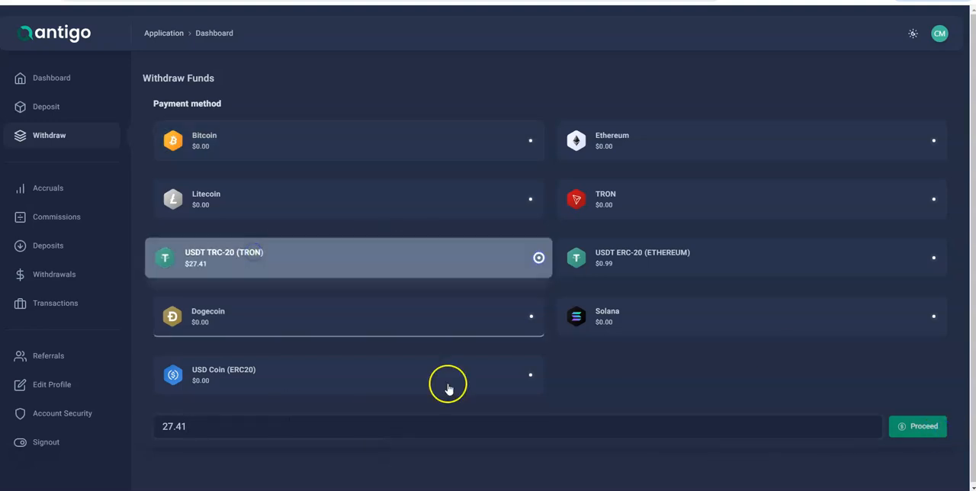
{"action": "left_click", "coordinate": [917, 426]}
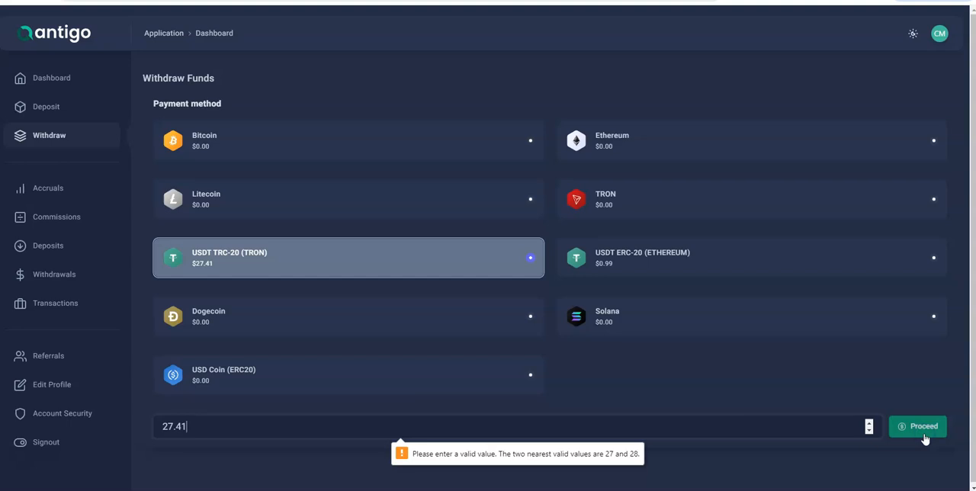
{"action": "mouse_move", "coordinate": [403, 426]}
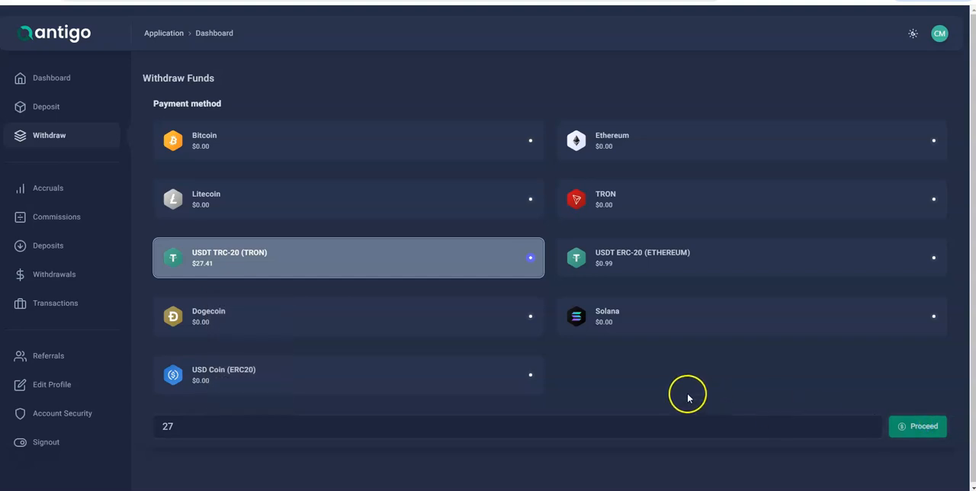
{"action": "mouse_move", "coordinate": [688, 397]}
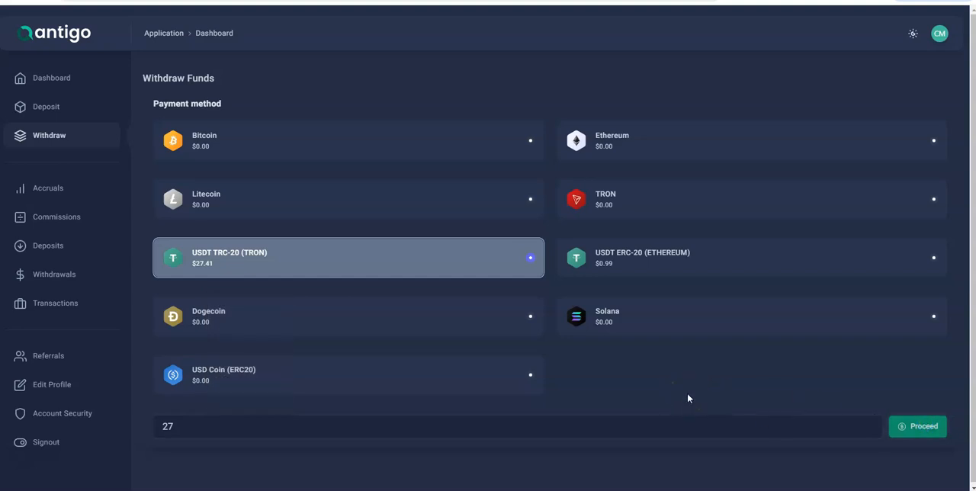
Submit the 27 USDT TRC-20 withdrawal, leaving a $0.41 balance.
{"action": "left_click", "coordinate": [917, 425]}
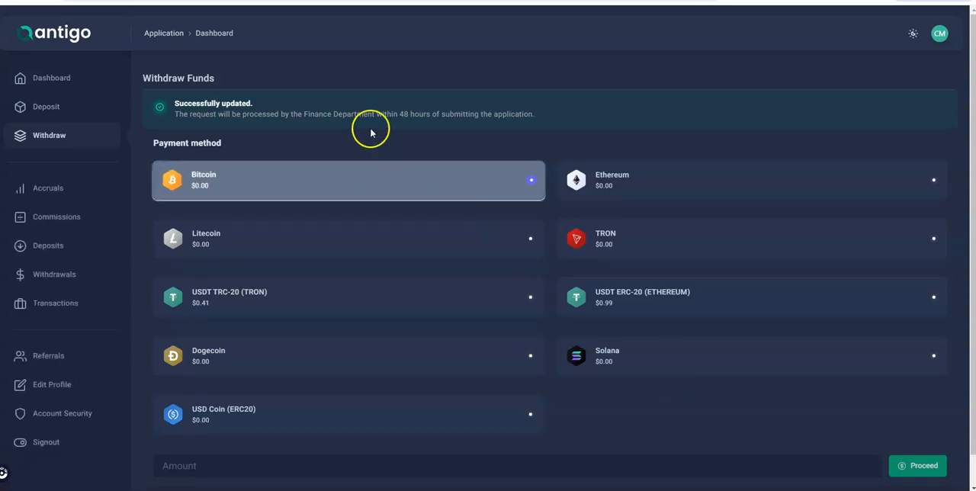
{"action": "mouse_move", "coordinate": [446, 133]}
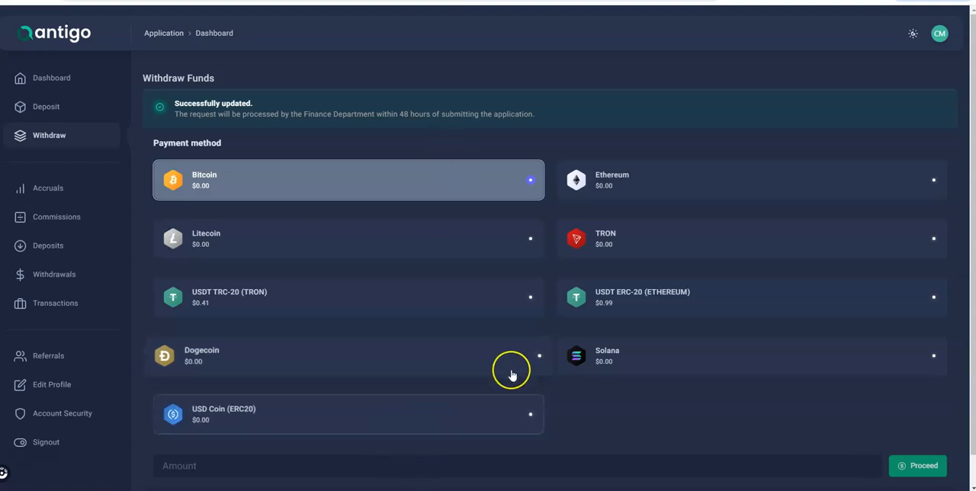
{"action": "mouse_move", "coordinate": [377, 125]}
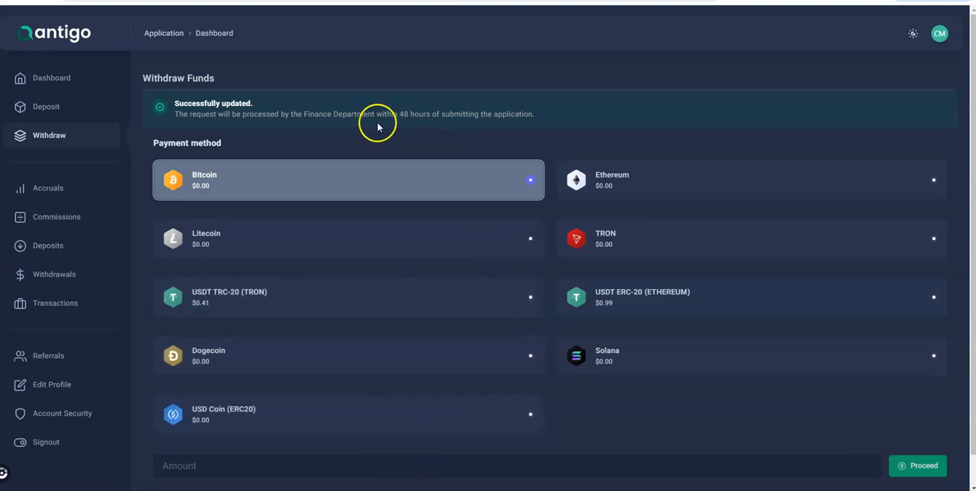
{"action": "mouse_move", "coordinate": [521, 138]}
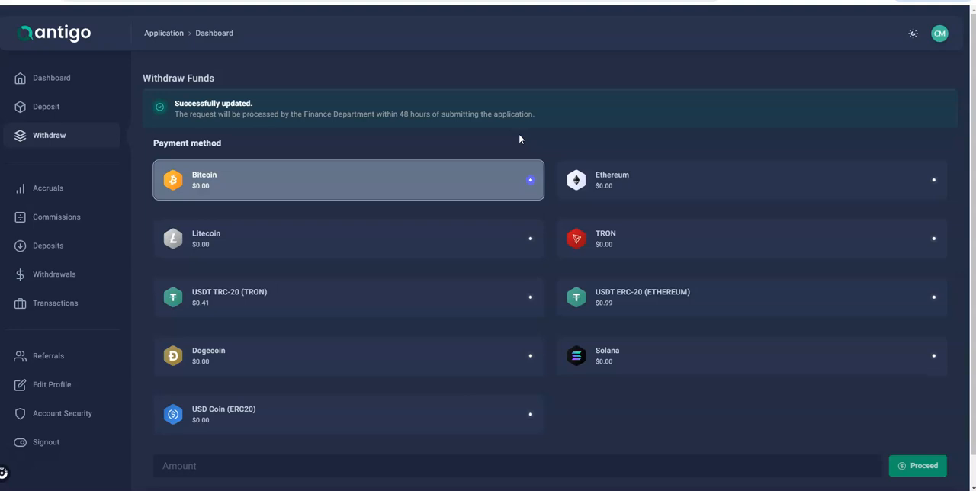
{"action": "mouse_move", "coordinate": [55, 303]}
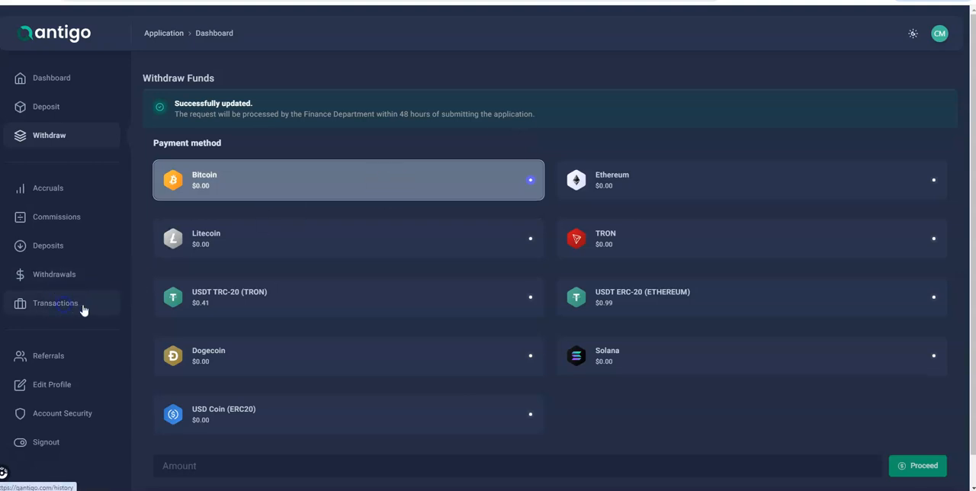
{"action": "left_click", "coordinate": [55, 303]}
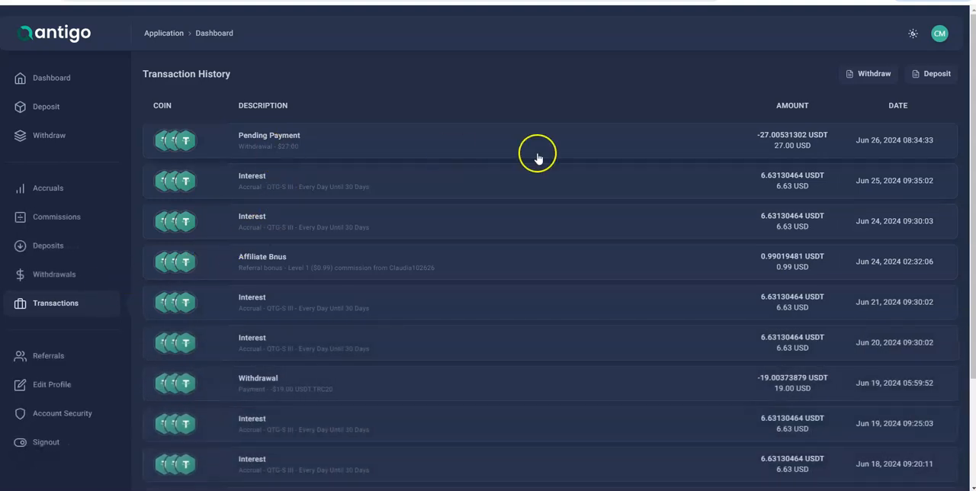
{"action": "mouse_move", "coordinate": [297, 401]}
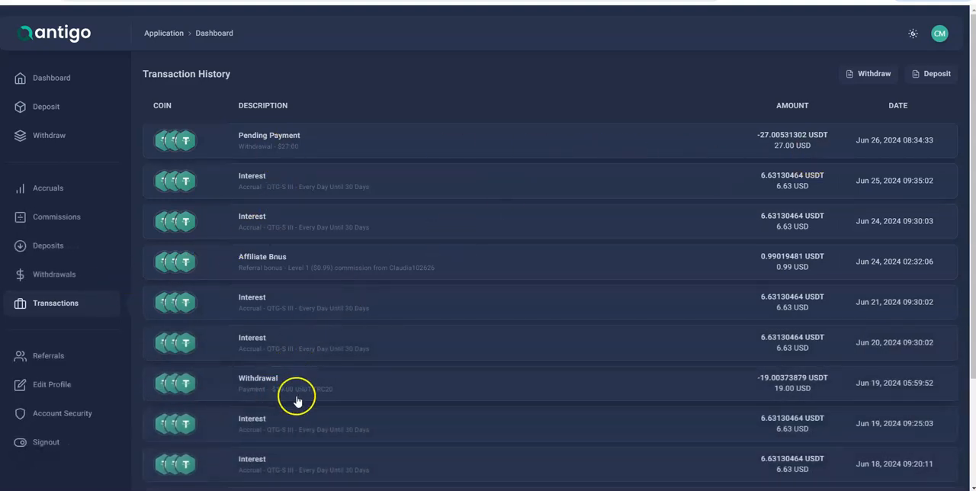
{"action": "mouse_move", "coordinate": [773, 400]}
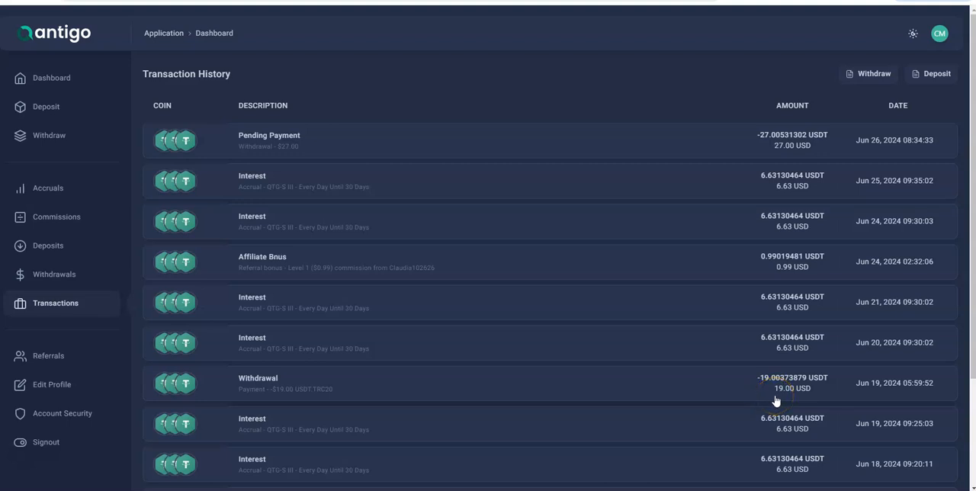
{"action": "mouse_move", "coordinate": [373, 258]}
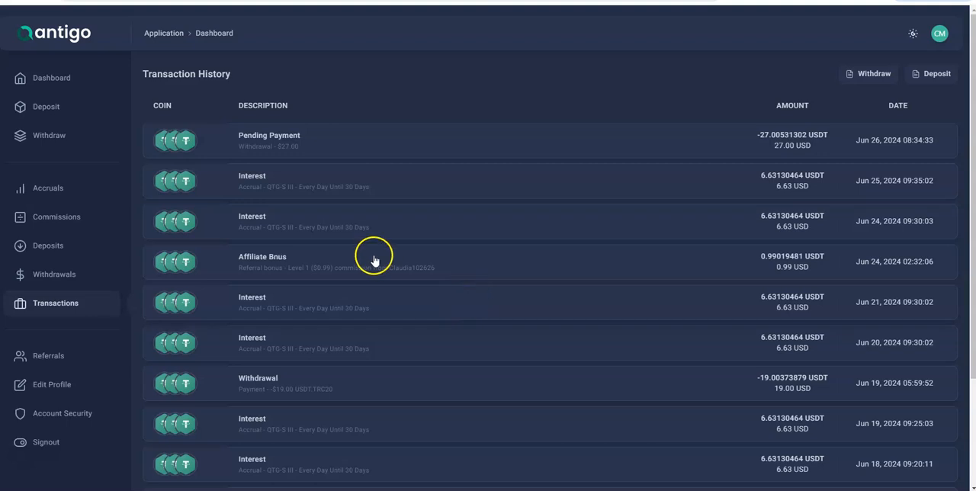
{"action": "mouse_move", "coordinate": [51, 77]}
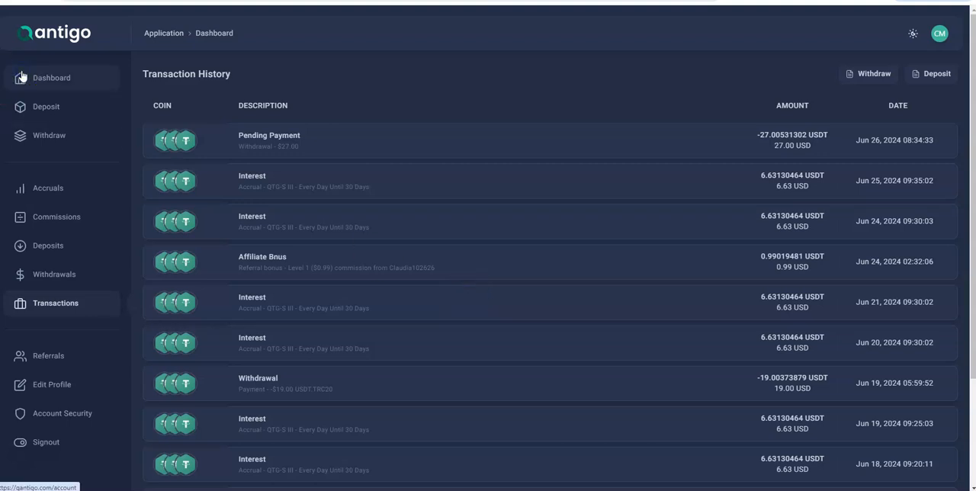
Return to the dashboard showing $27.00 pending withdrawal and $201.00 total withdrawn.
{"action": "left_click", "coordinate": [51, 77]}
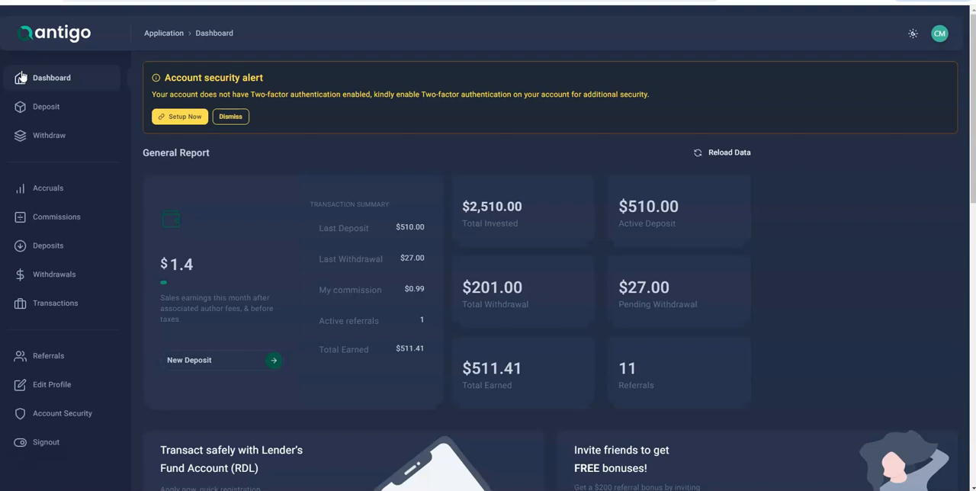
{"action": "mouse_move", "coordinate": [832, 361]}
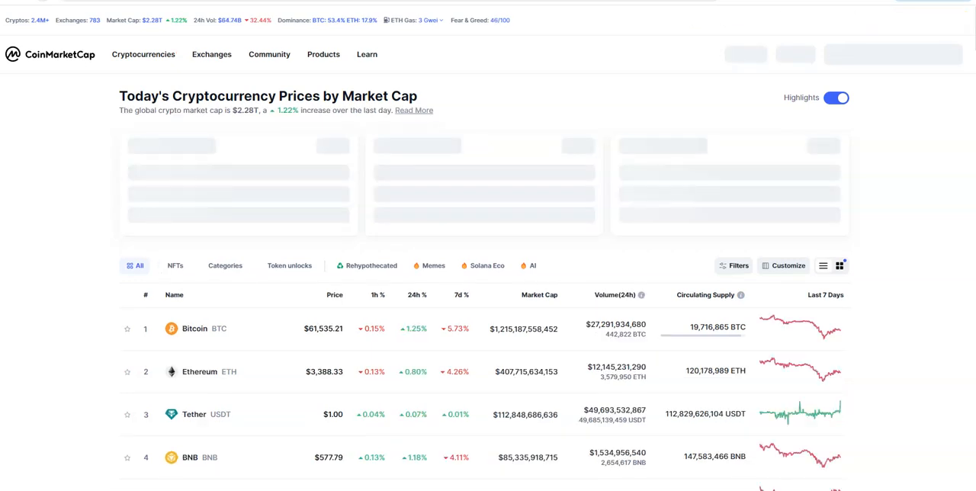
Scroll the CoinMarketCap prices table to Tether trading at about $0.9998.
{"action": "scroll", "scroll_direction": "down", "scroll_amount": 3}
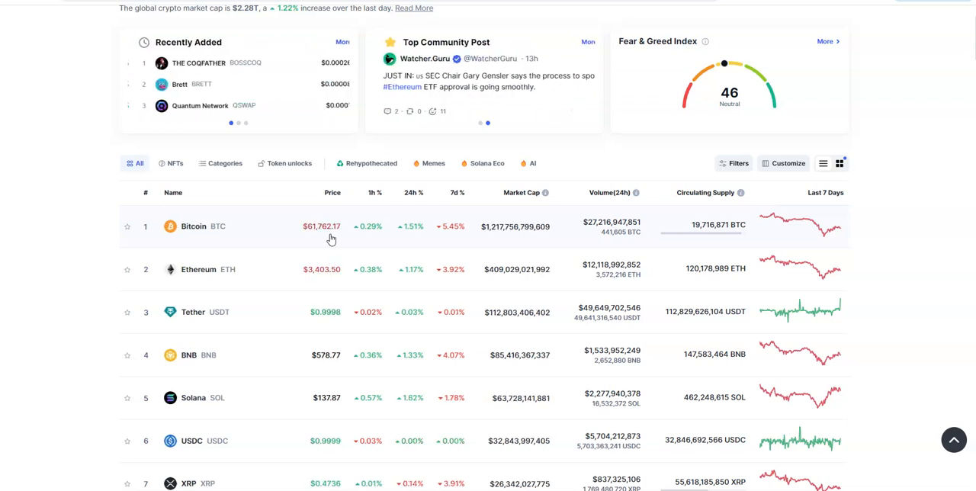
{"action": "mouse_move", "coordinate": [706, 308]}
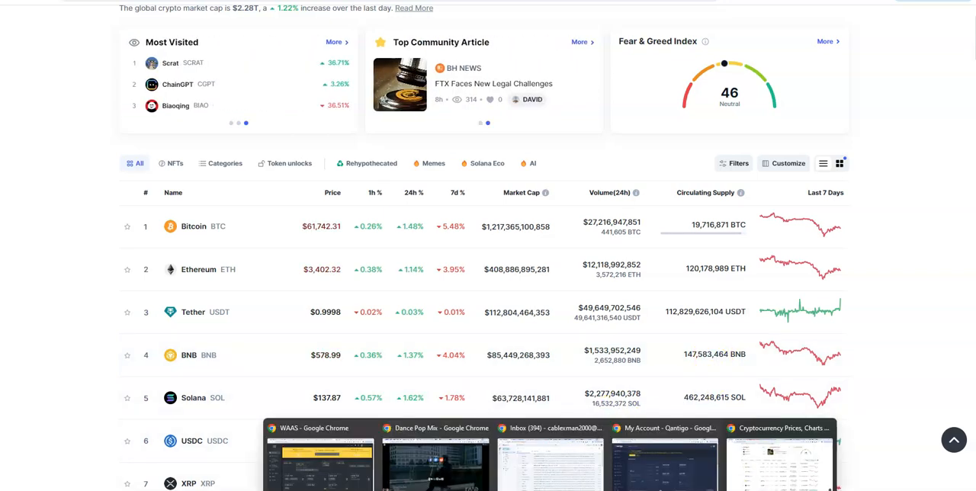
Switch back to the Qantigo dashboard still showing $27.00 pending withdrawal.
{"action": "left_click", "coordinate": [662, 449]}
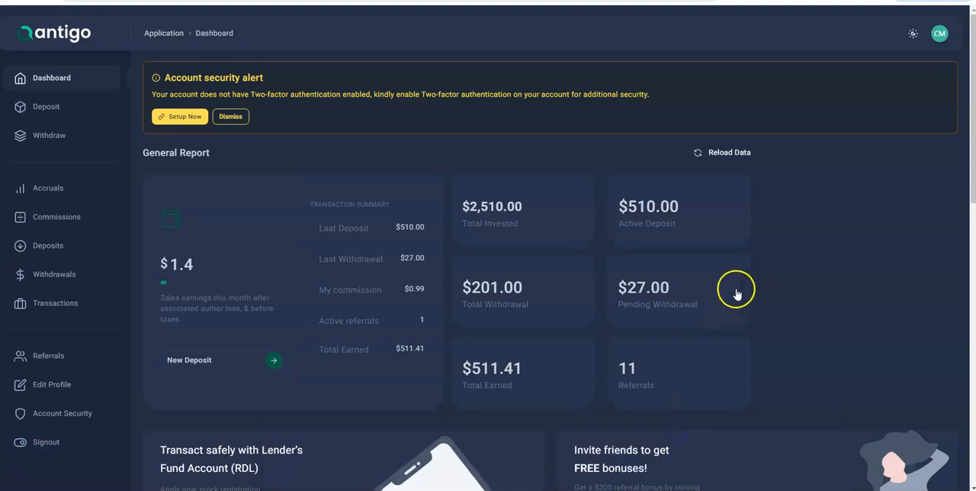
{"action": "mouse_move", "coordinate": [370, 169]}
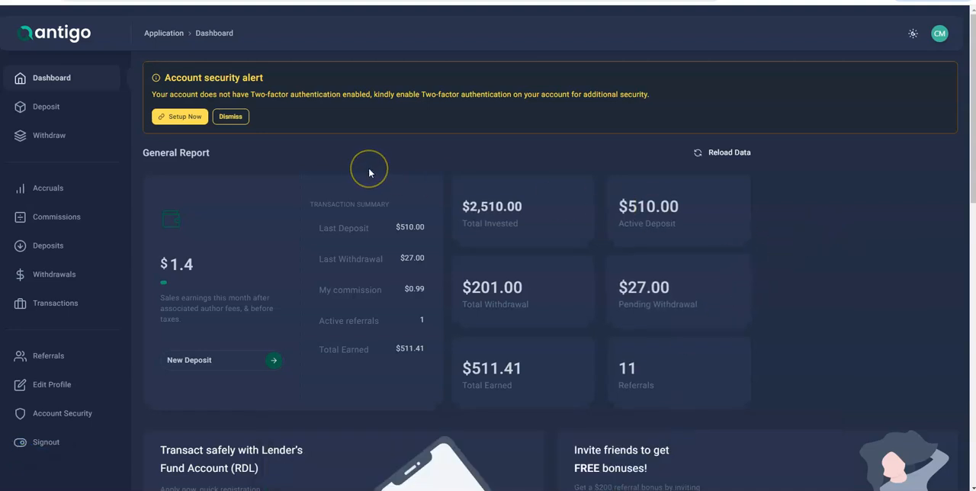
{"action": "mouse_move", "coordinate": [370, 169]}
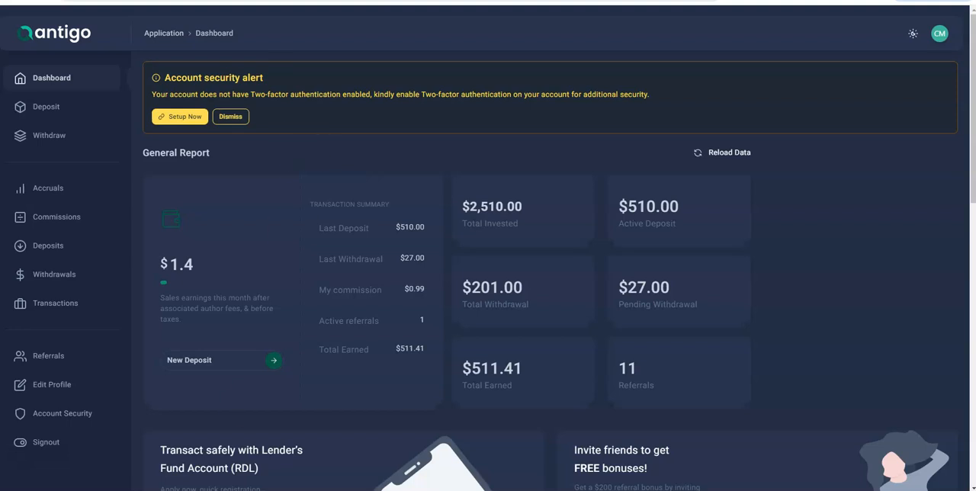
{"action": "mouse_move", "coordinate": [108, 469]}
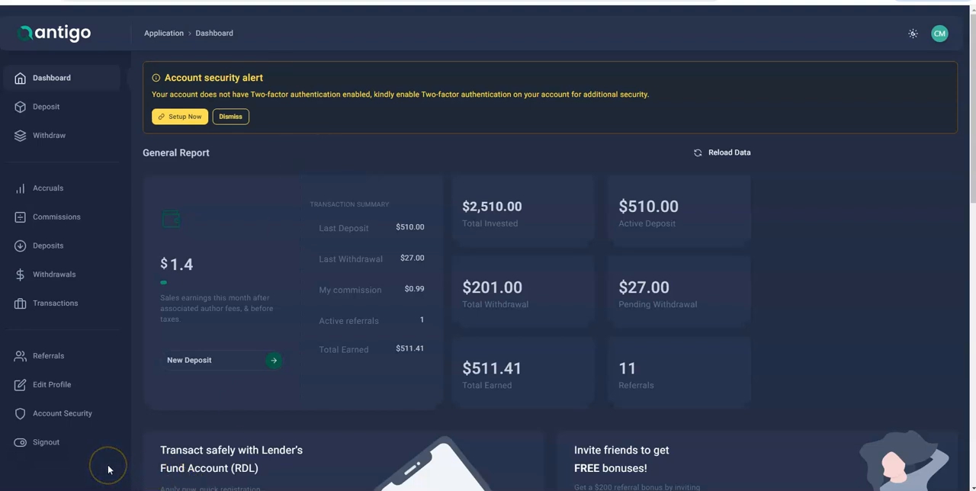